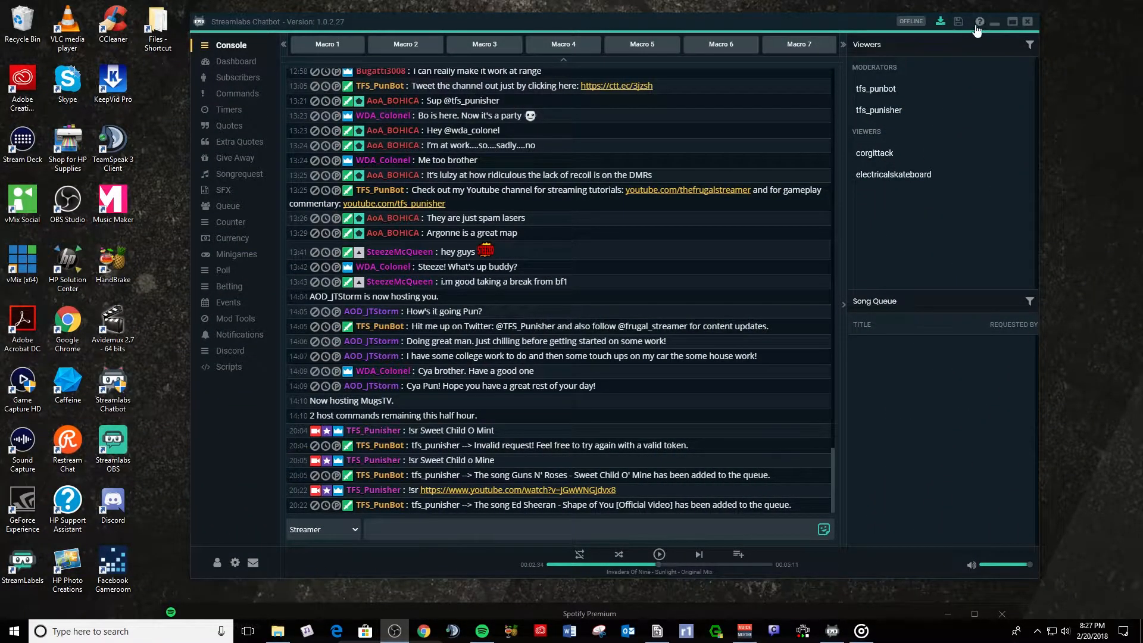
Locate the chatbot's Files output folder from its install directory, then bring OBS Studio to the front.
click(979, 22)
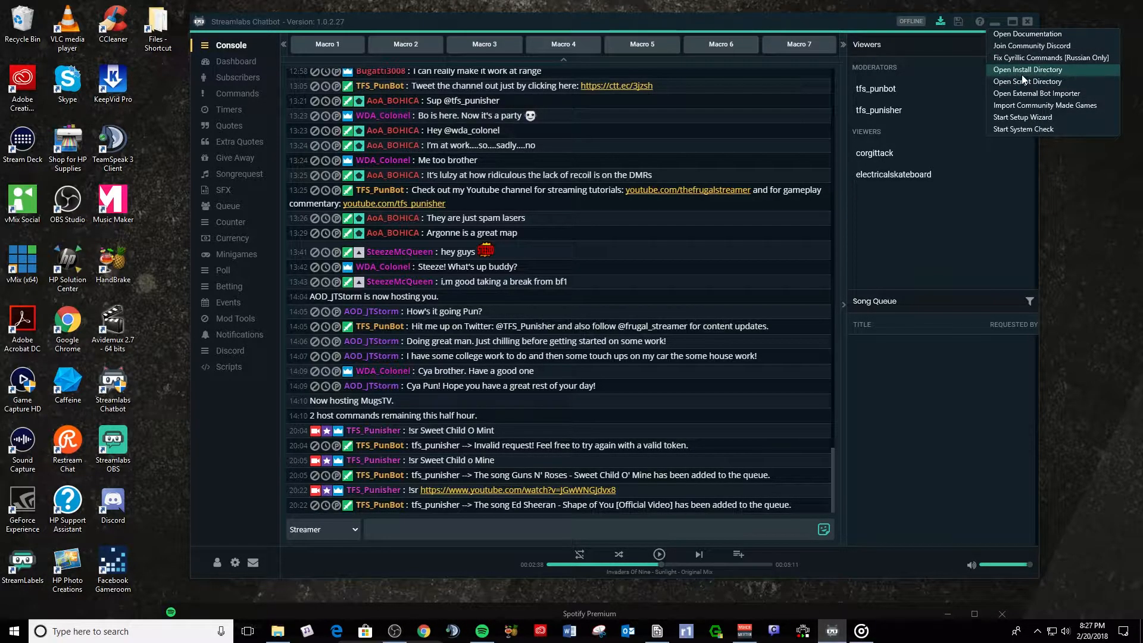
click(1027, 69)
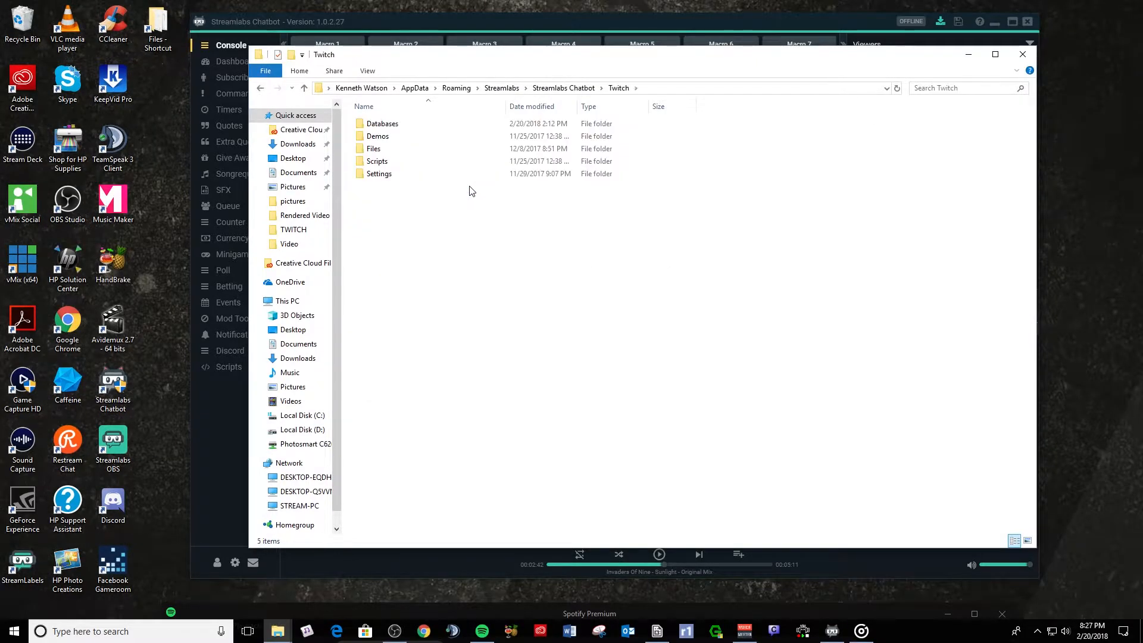
double_click(373, 149)
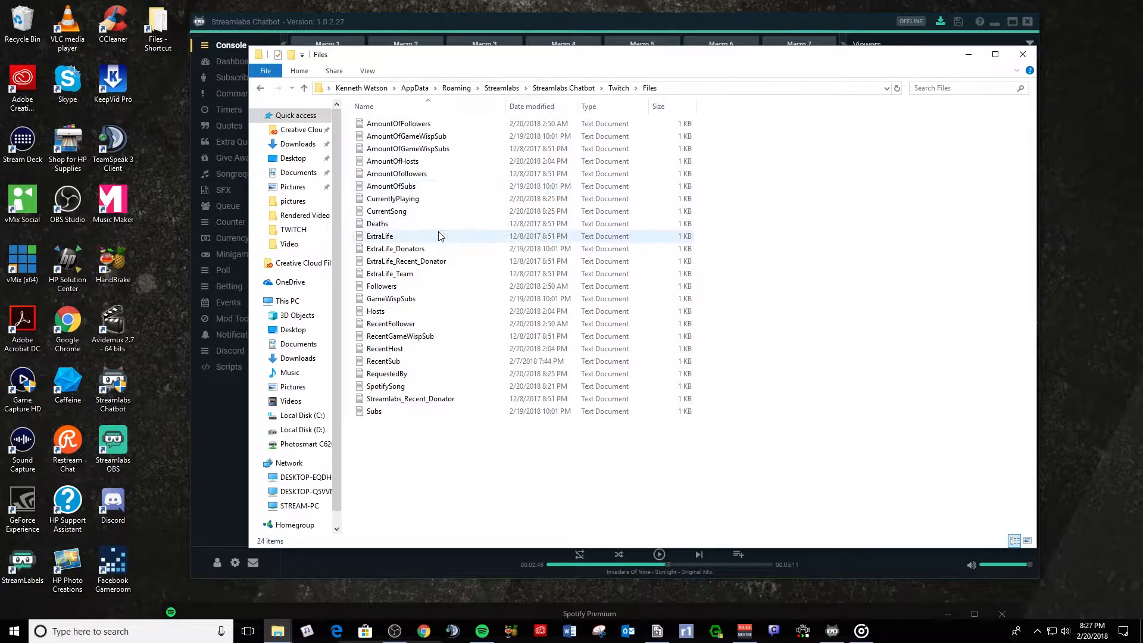
click(374, 411)
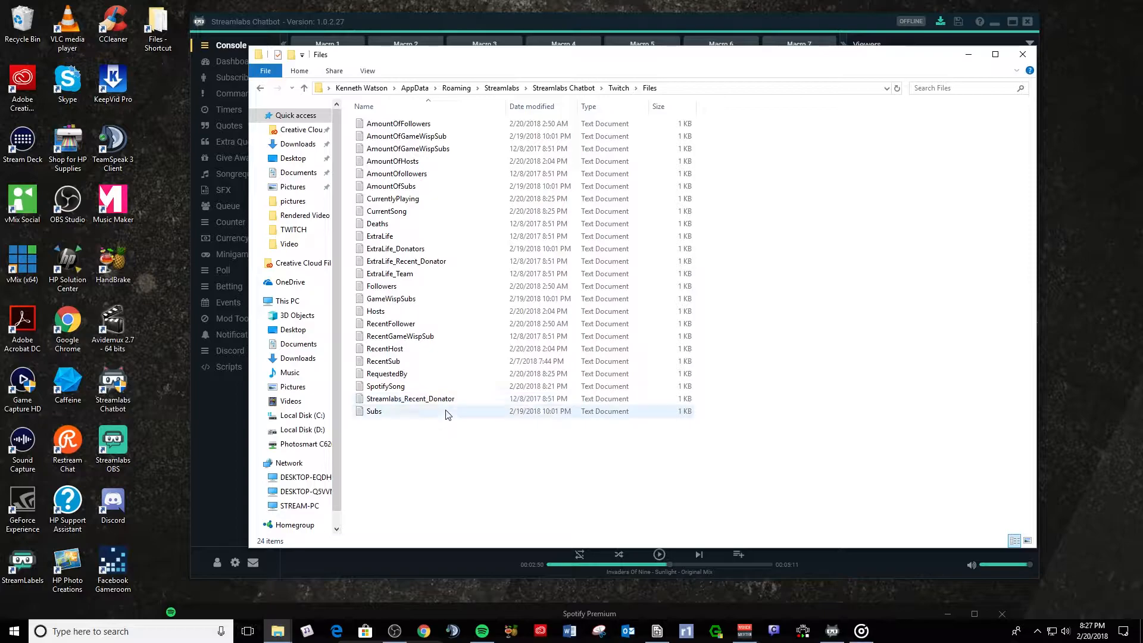
mouse_move(374, 411)
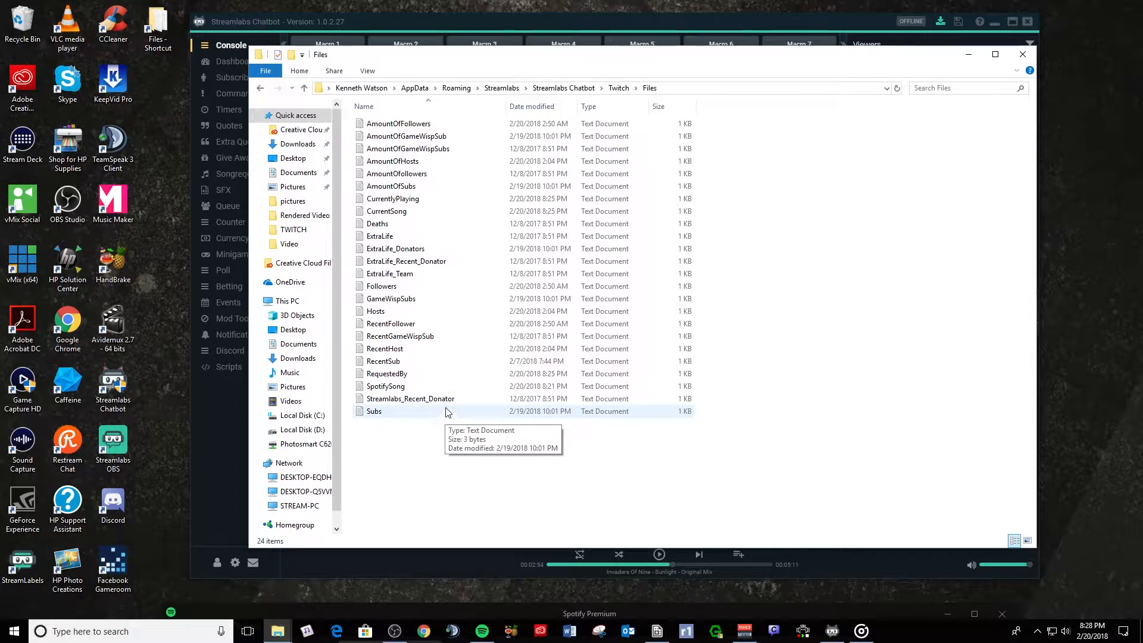
mouse_move(447, 202)
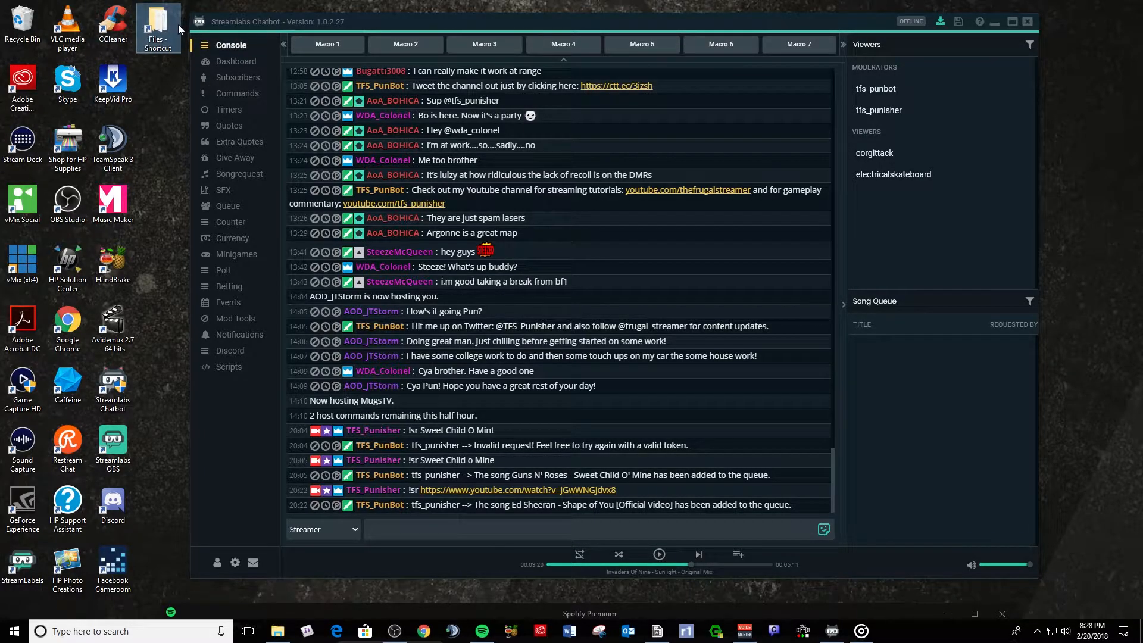
mouse_move(175, 31)
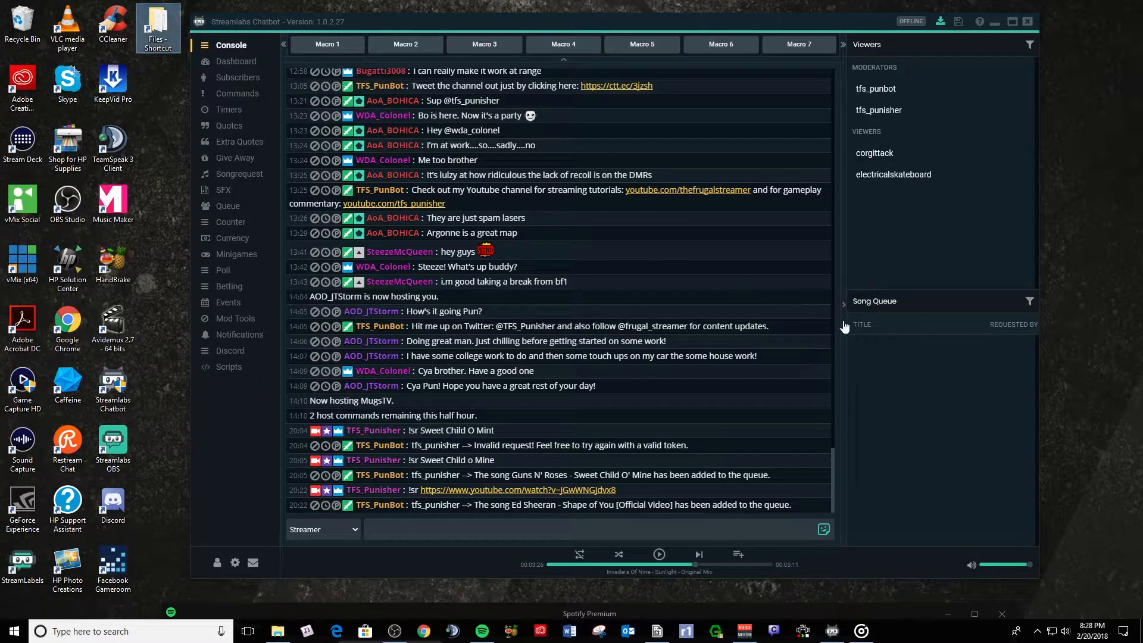
mouse_move(986, 194)
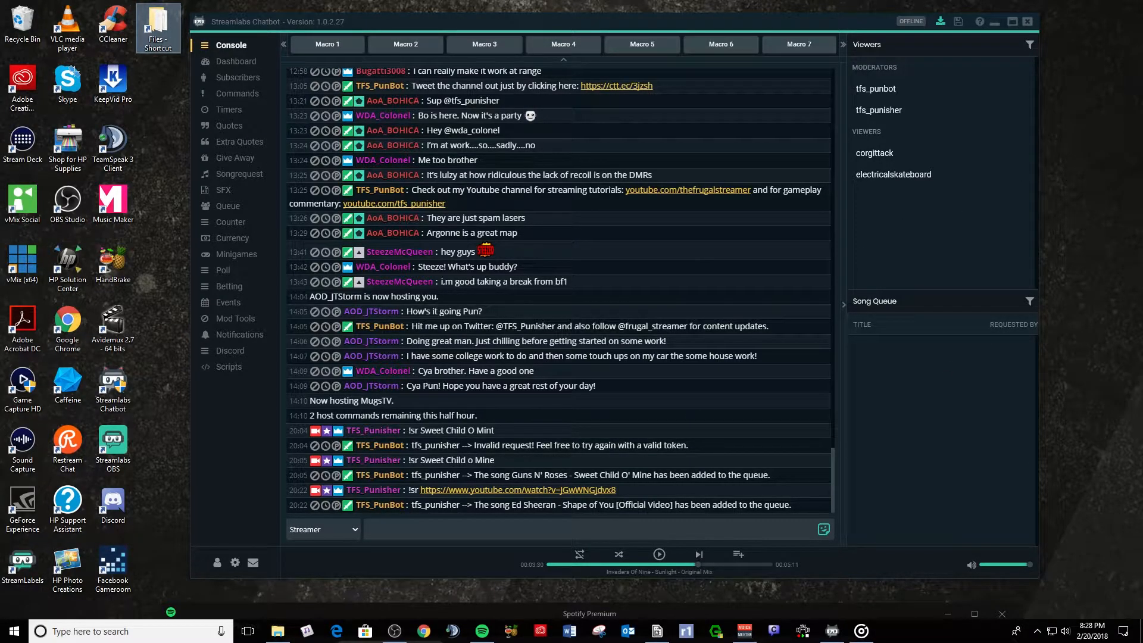
click(394, 631)
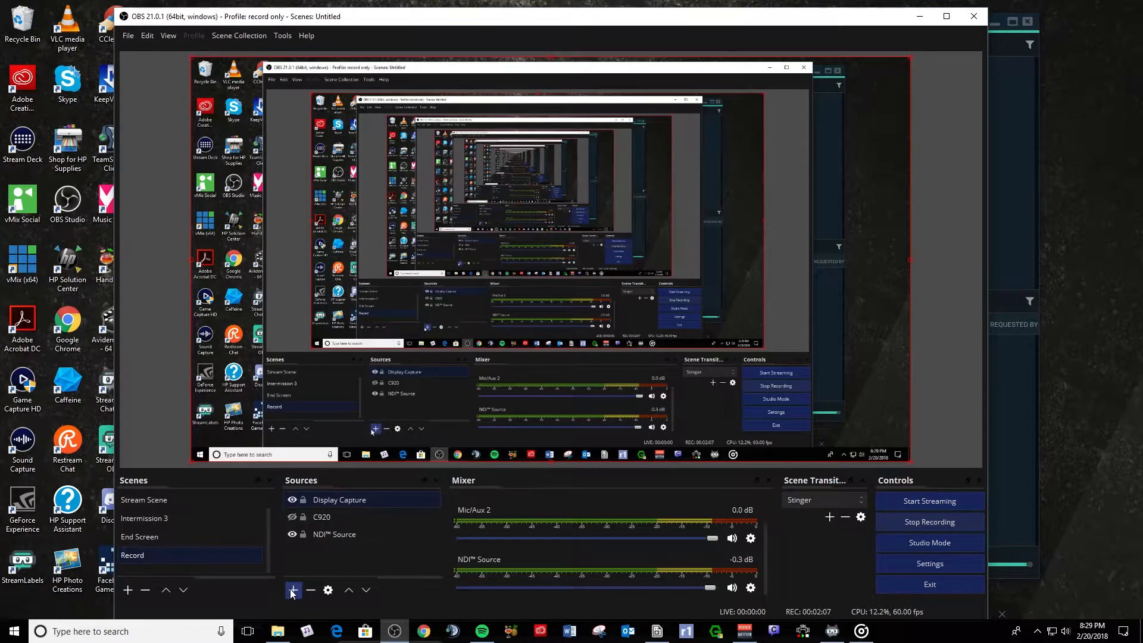
Add the existing 'Current Spotify SOng' Text (GDI+) source to the Record scene.
click(293, 589)
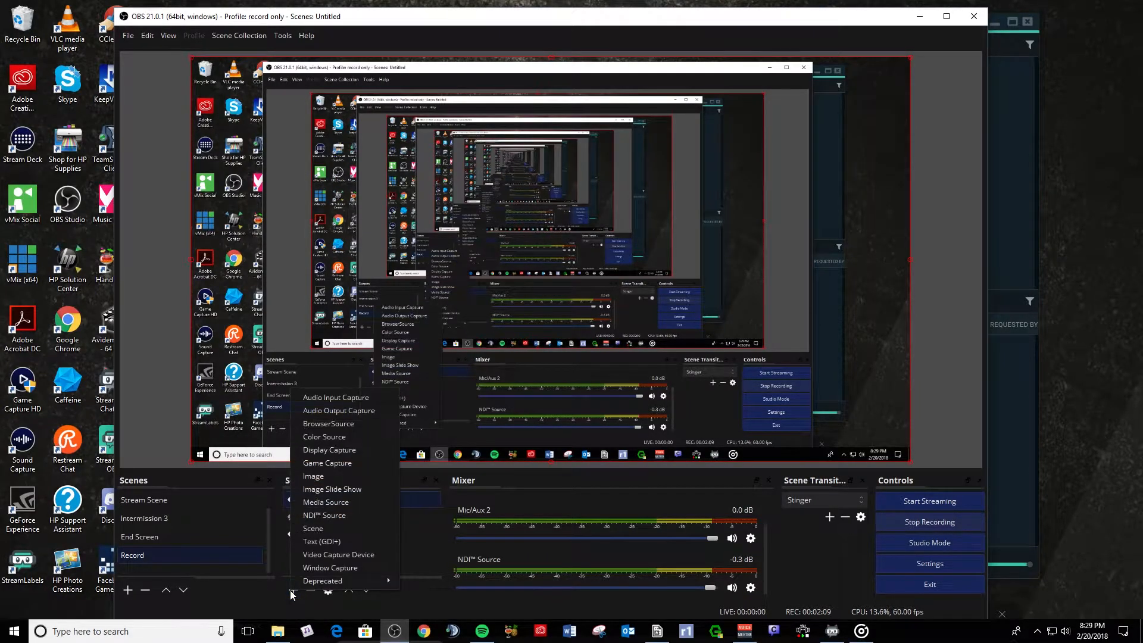
mouse_move(320, 541)
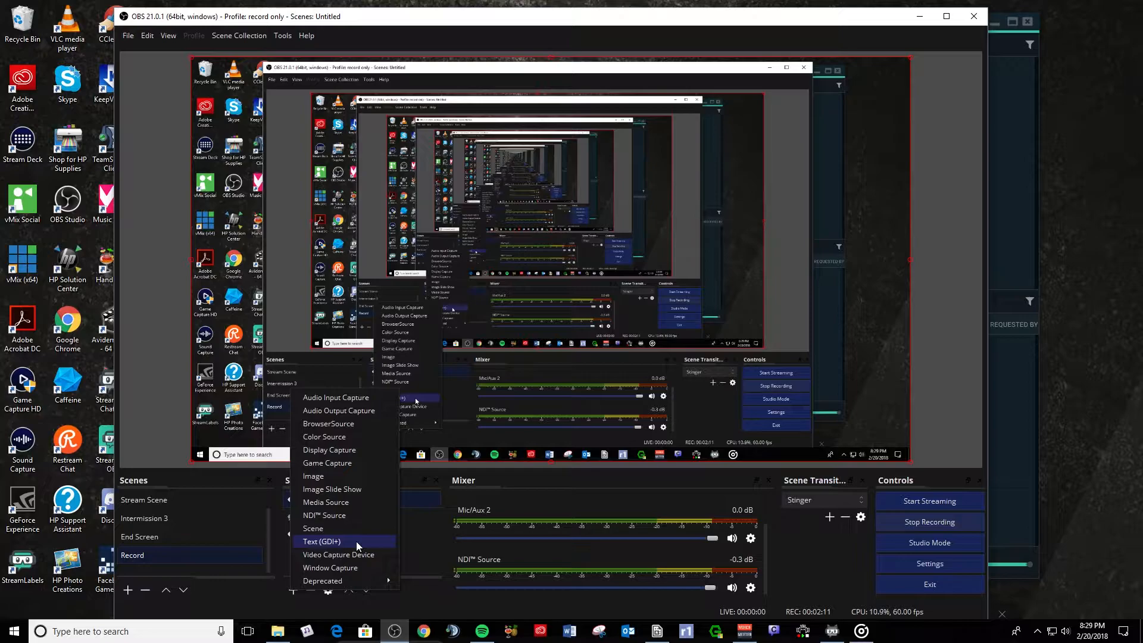
click(320, 541)
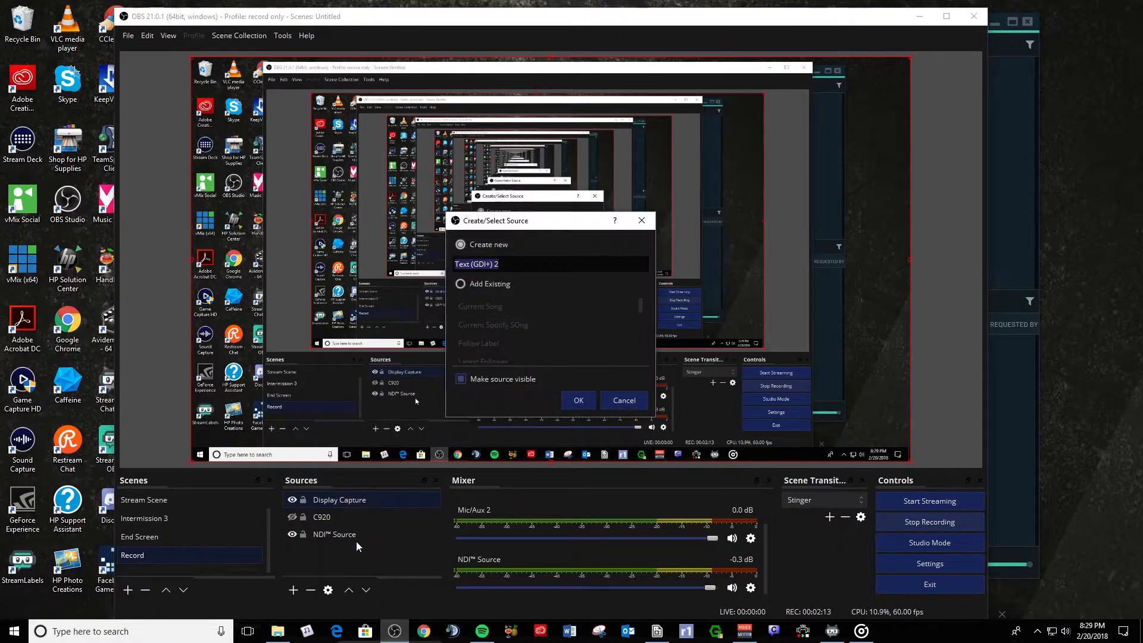
click(461, 283)
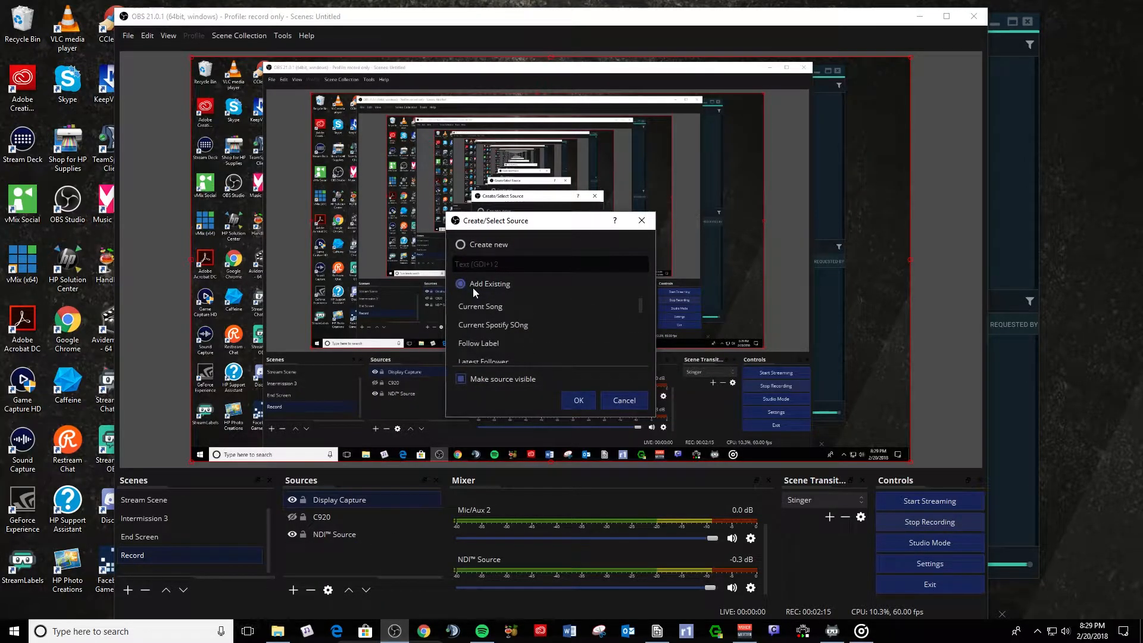
click(493, 324)
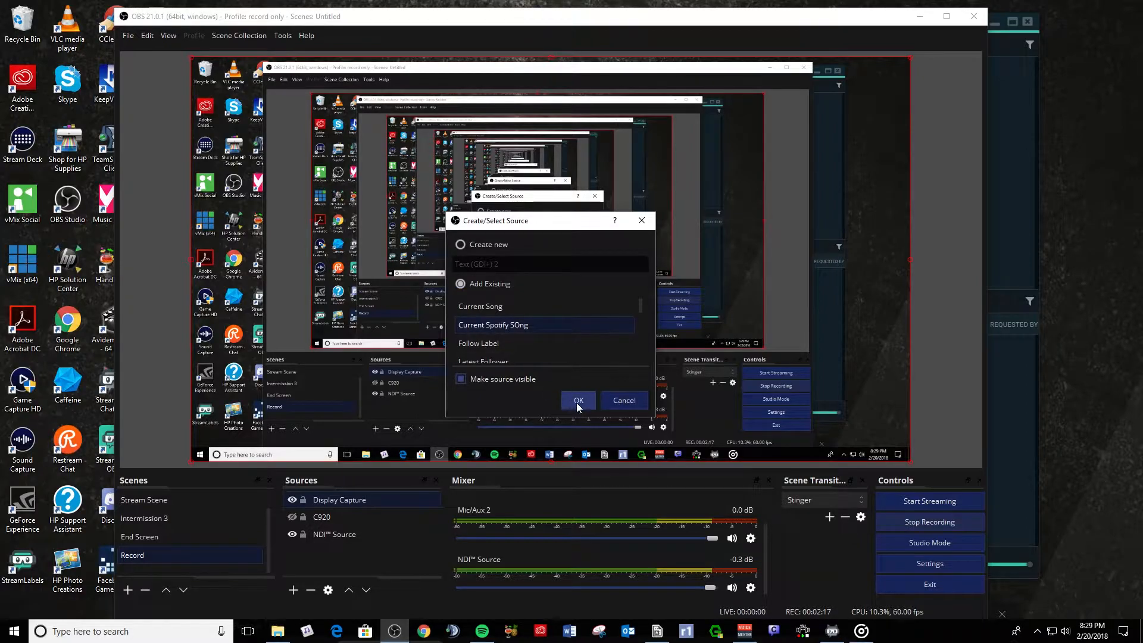
click(578, 402)
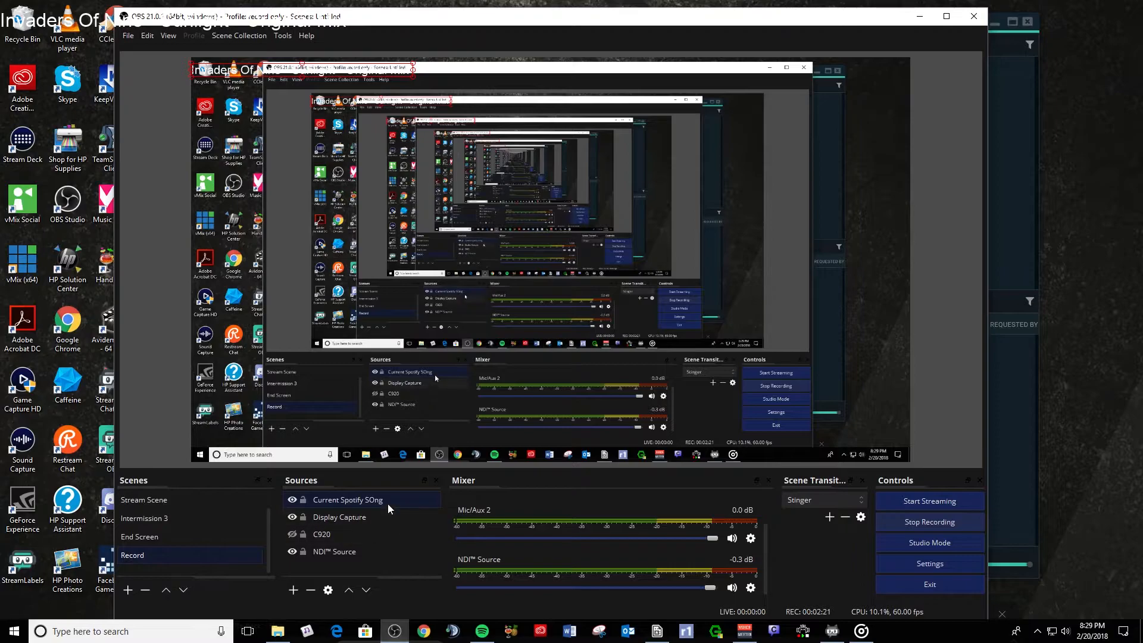
Set the Current Spotify SOng text source's font to Kenney Future Narrow.
double_click(347, 499)
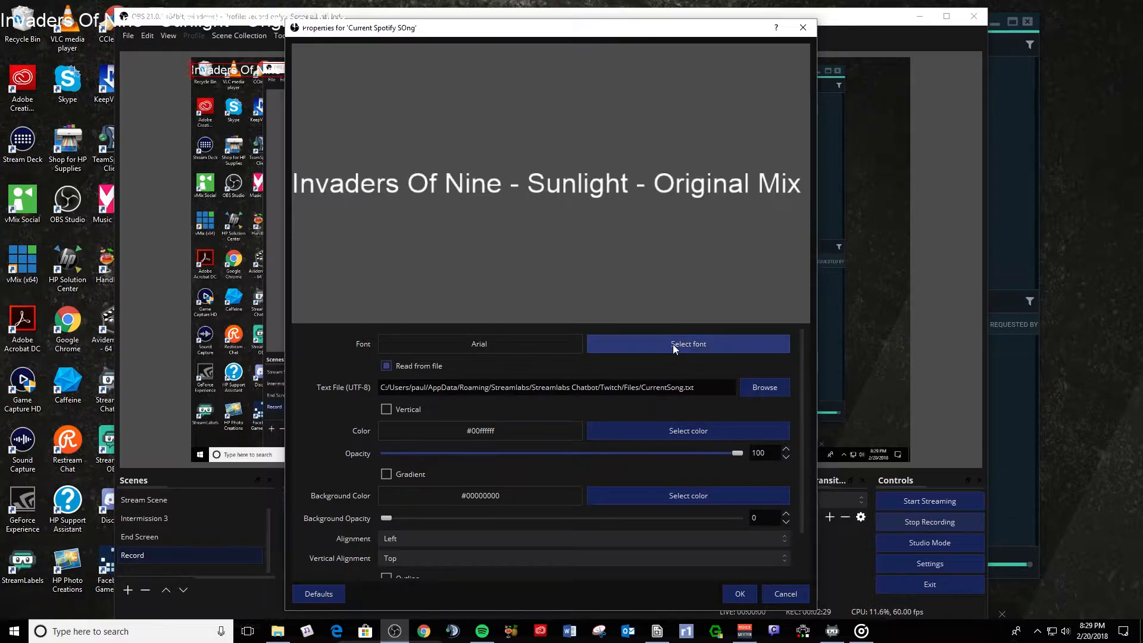
click(686, 343)
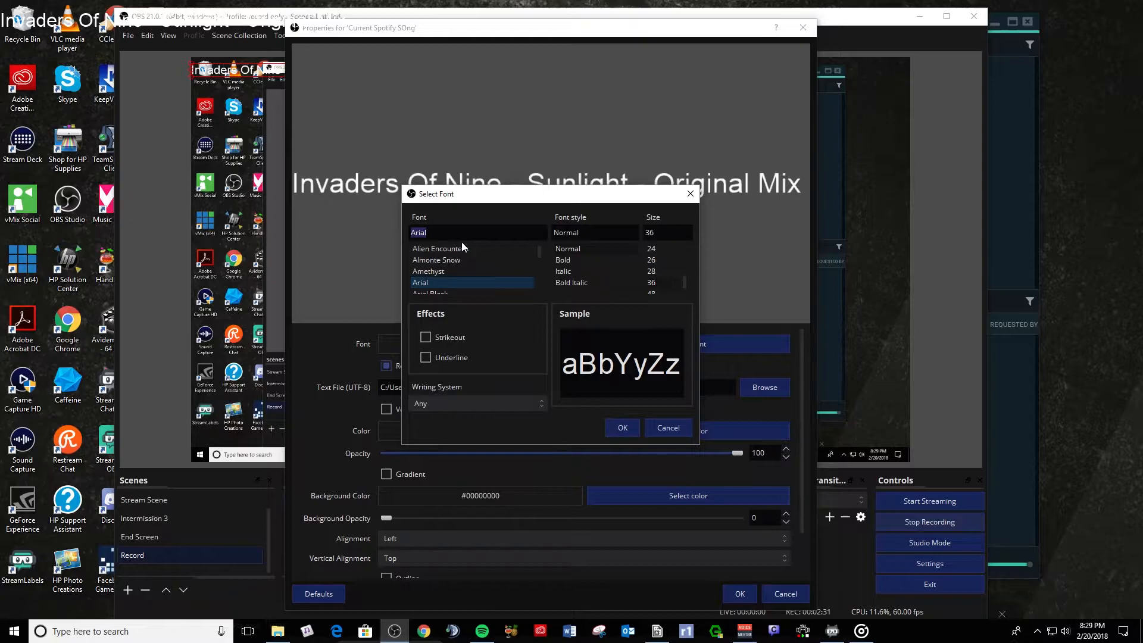
click(450, 282)
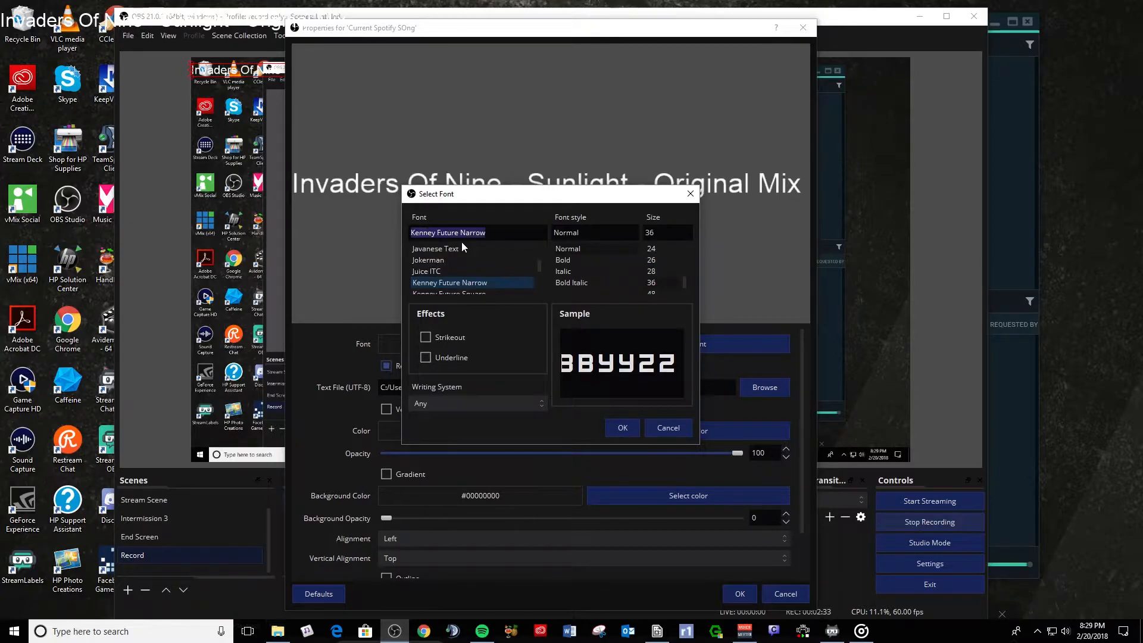
click(470, 282)
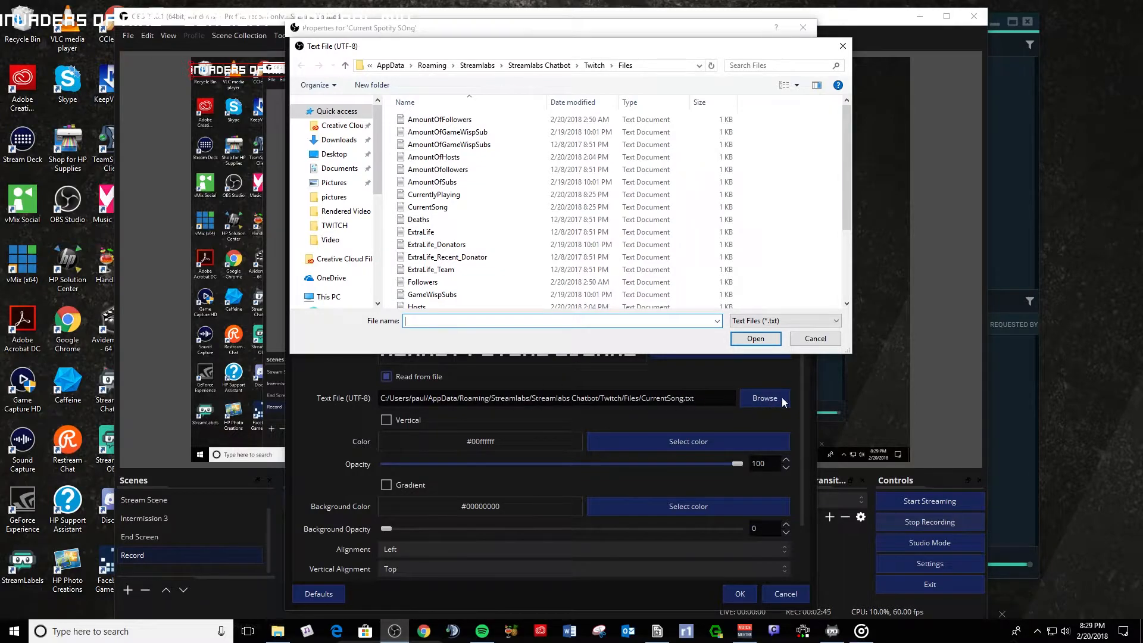
Point the text source at Streamlabs Chatbot\Twitch\Files\CurrentSong.txt so it shows the playing track.
scroll(down, 3)
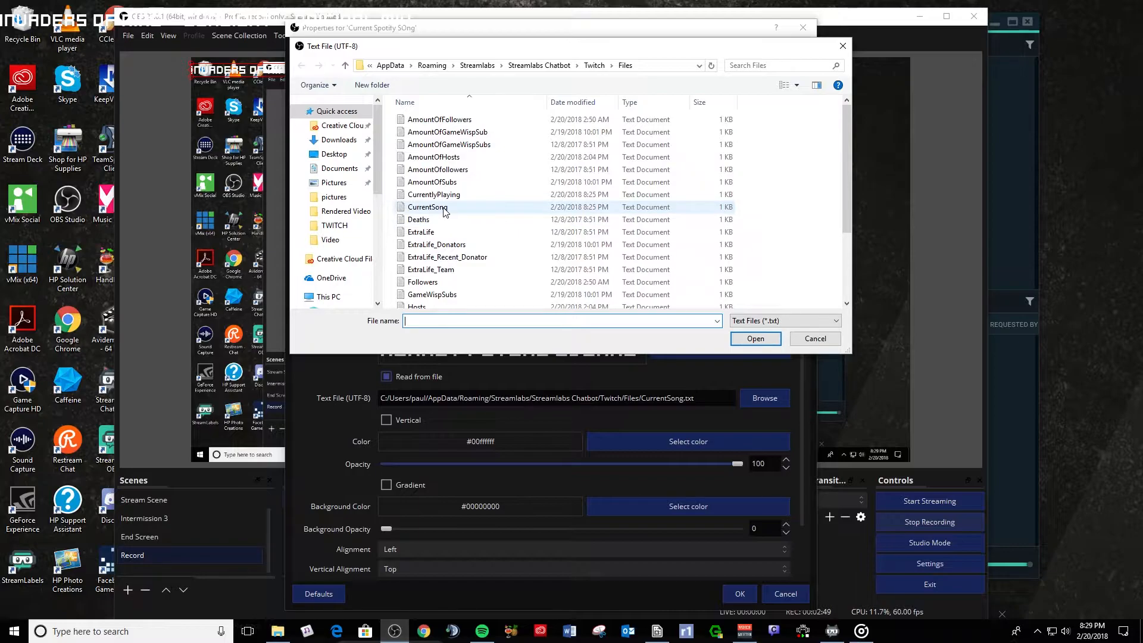
mouse_move(471, 212)
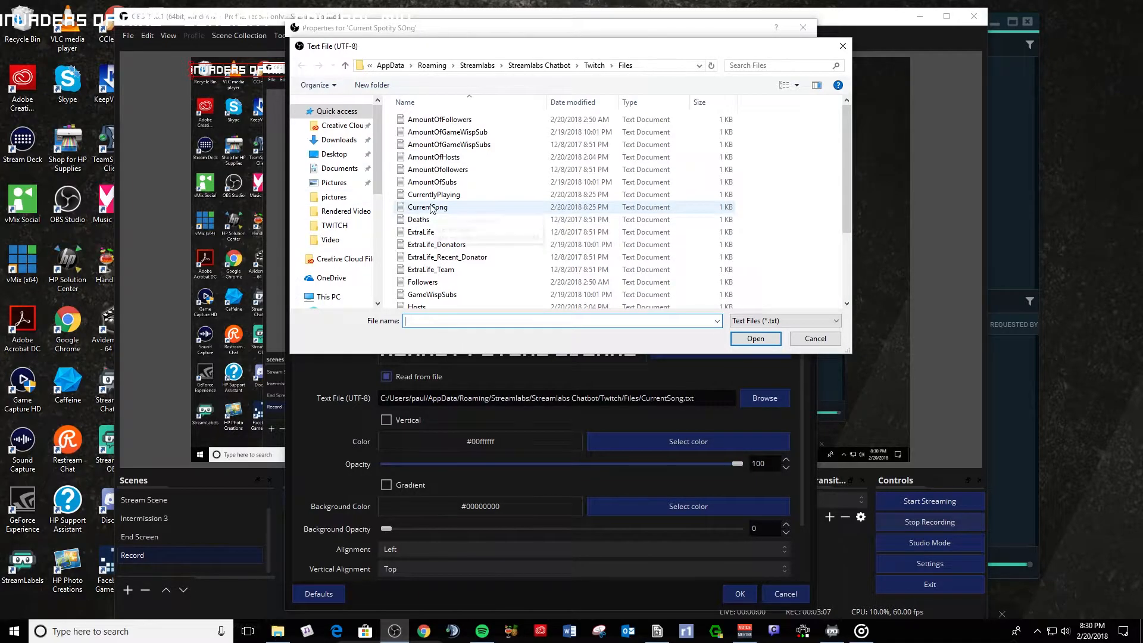
scroll(down, 3)
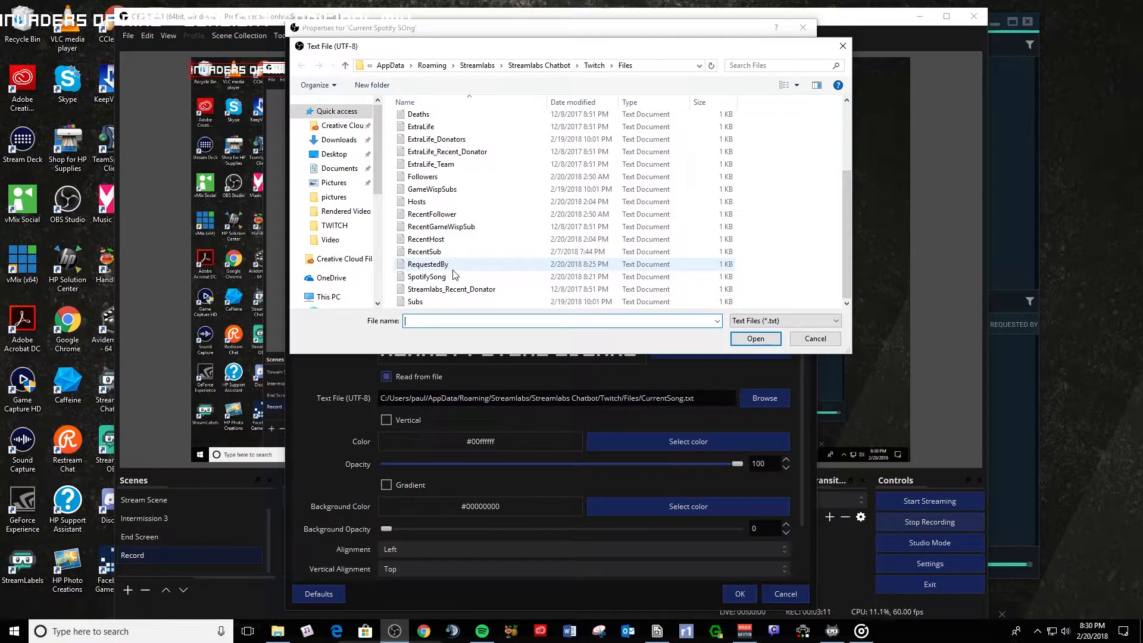
mouse_move(427, 264)
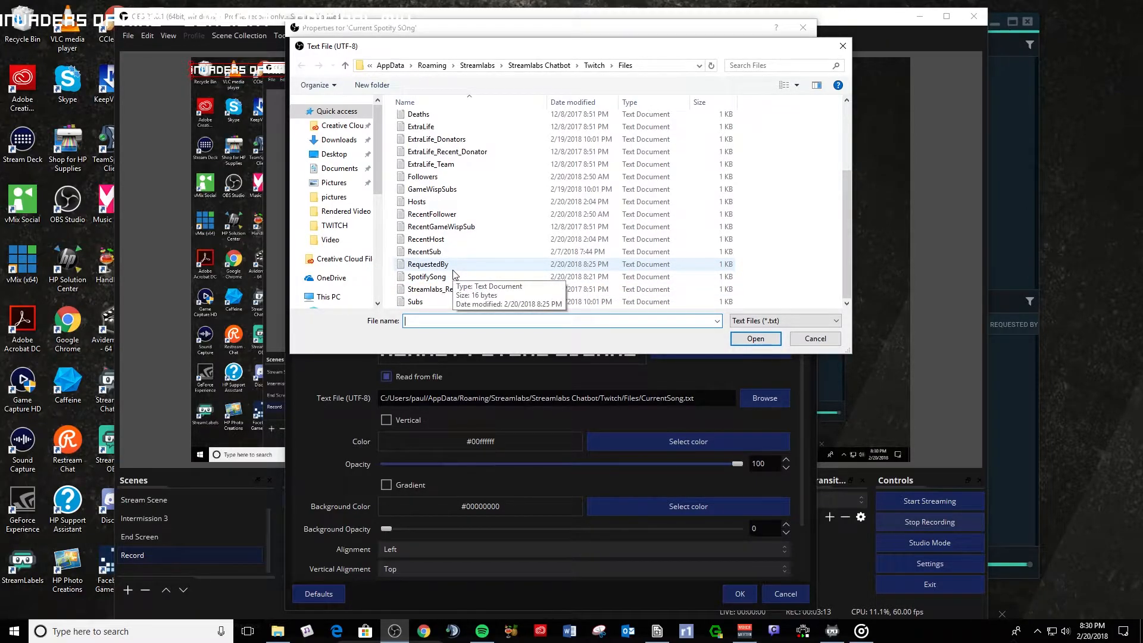
click(426, 276)
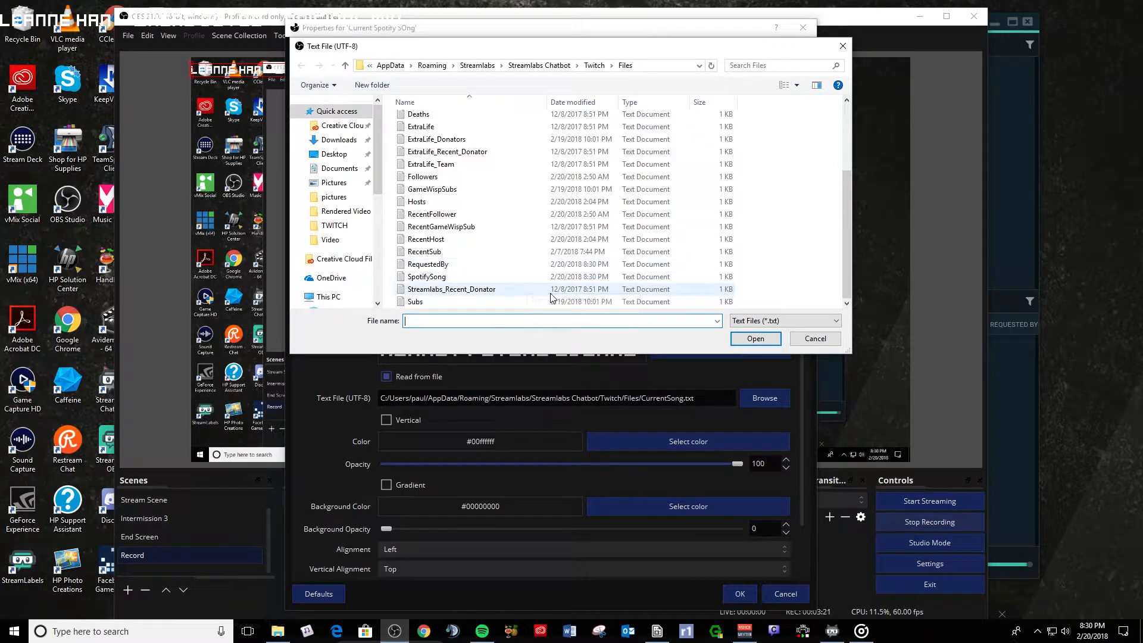
click(814, 339)
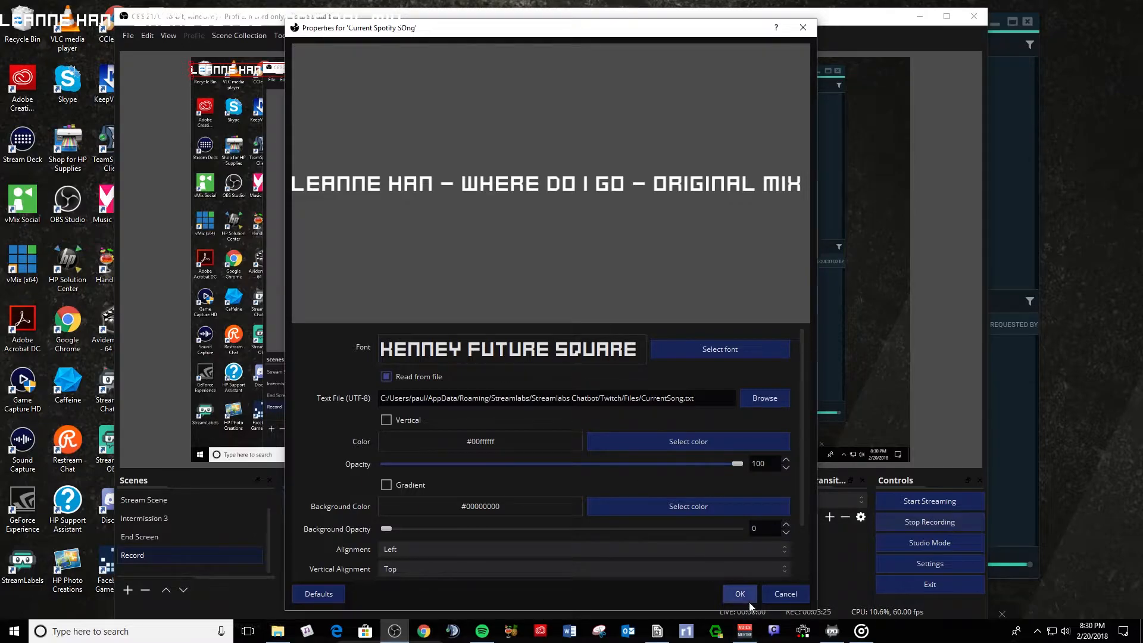
Confirm the text source settings and skip to the next requested song, 'Neptis – Wanderlust'.
click(738, 593)
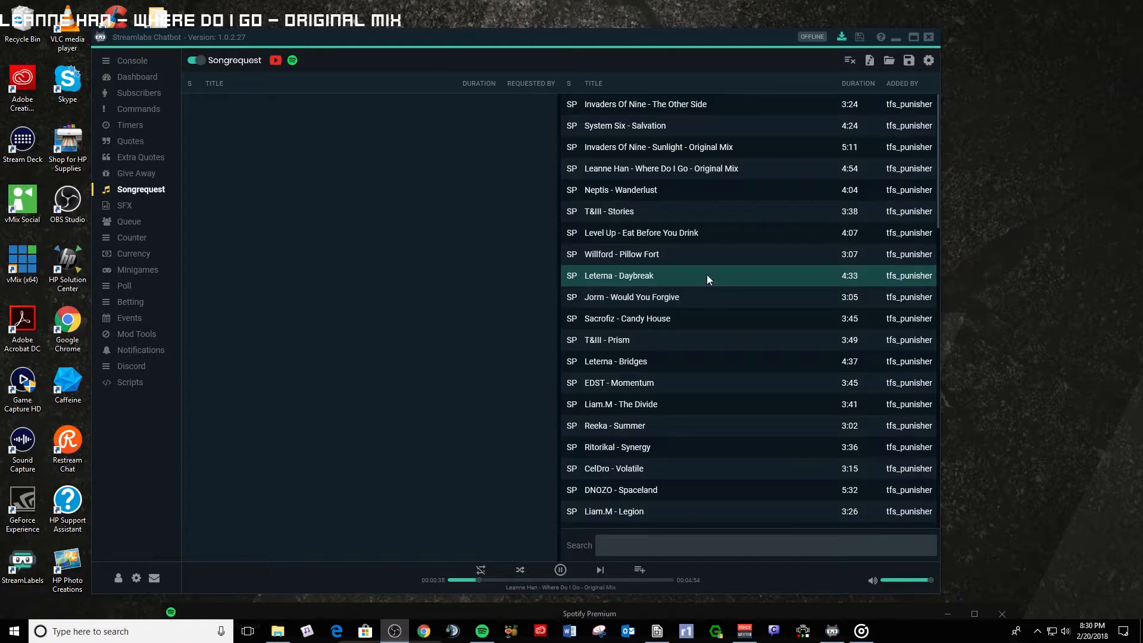
mouse_move(298, 549)
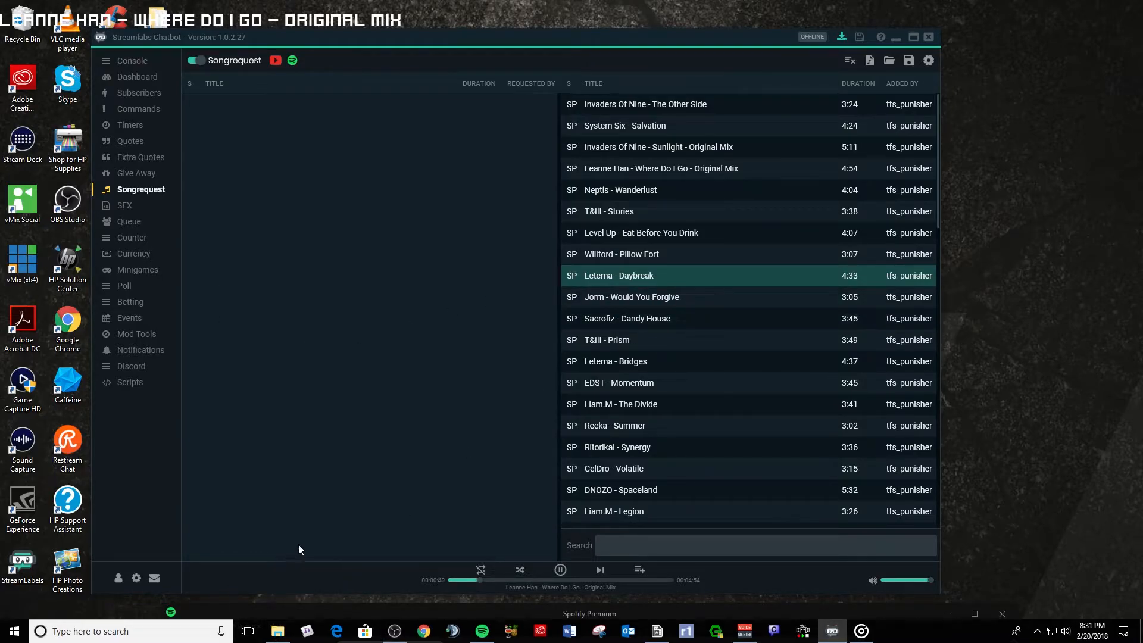
mouse_move(530, 600)
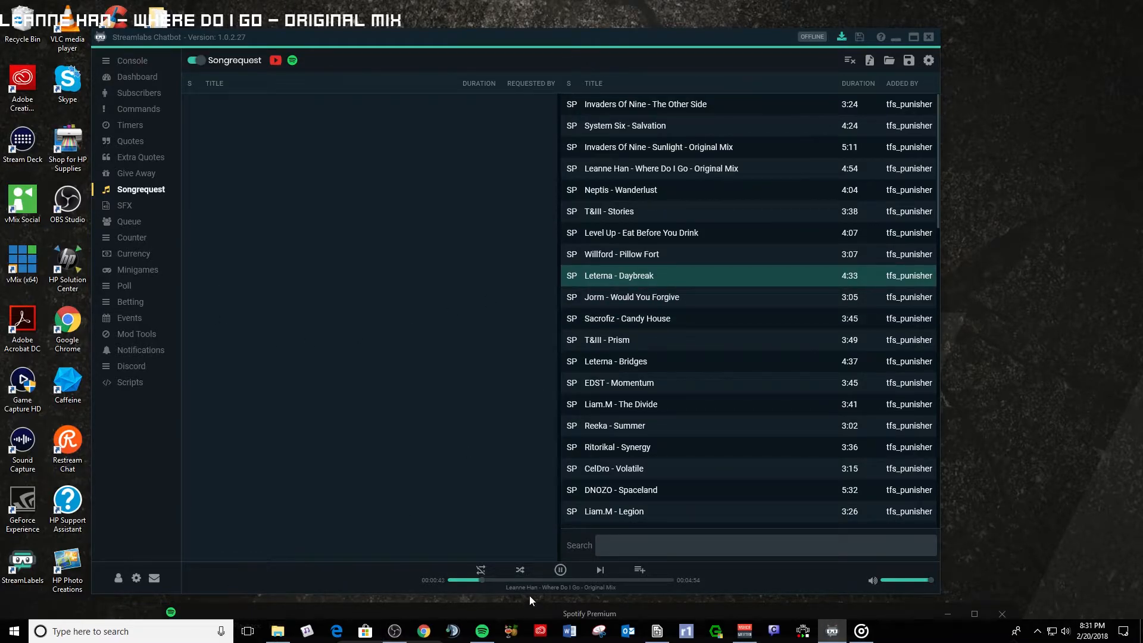
mouse_move(561, 600)
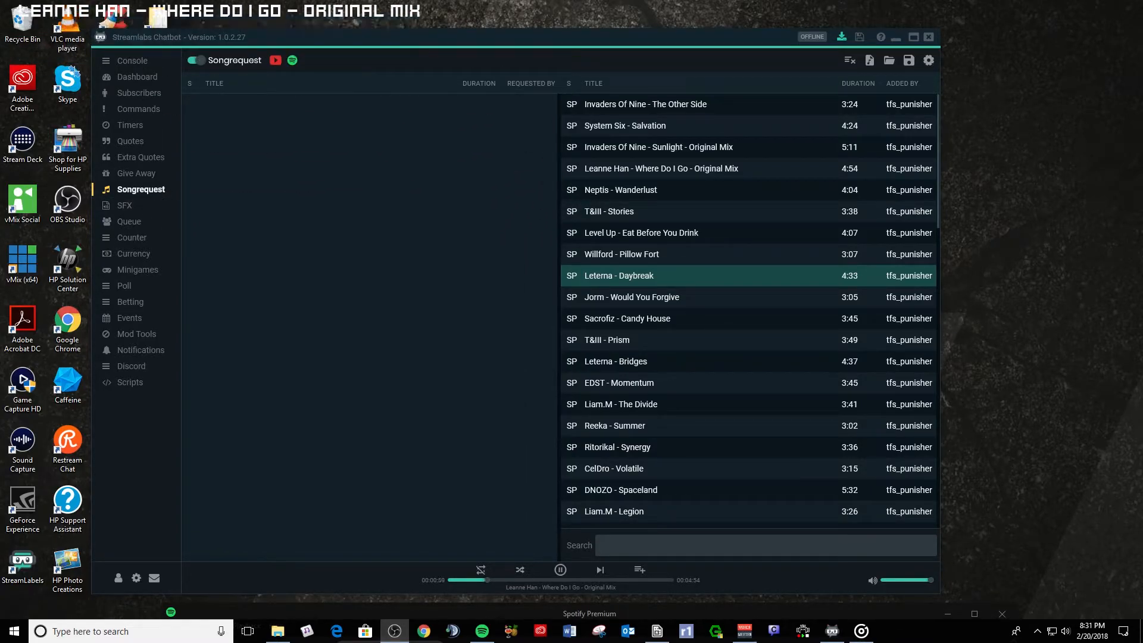
mouse_move(599, 569)
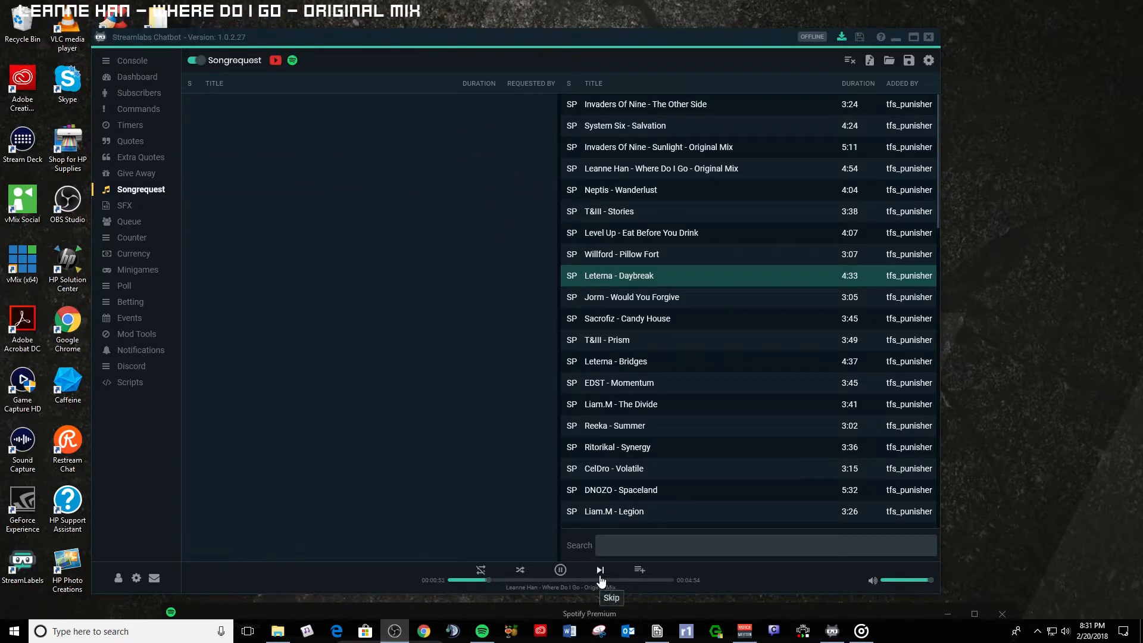
click(599, 569)
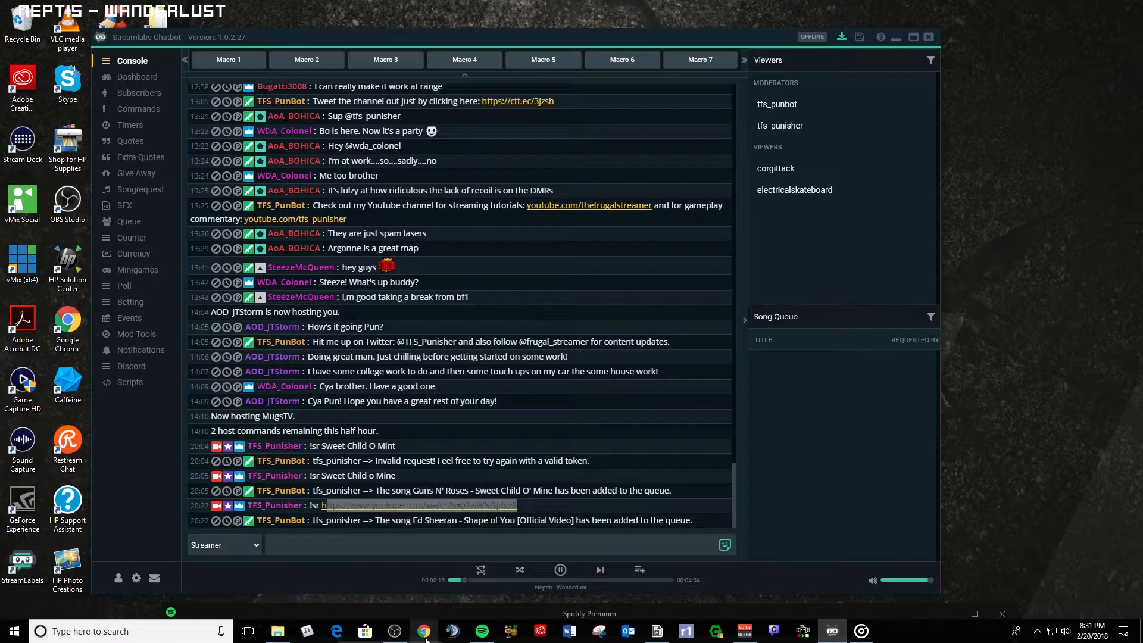
Search YouTube for Bass Rebels, open 'DJ Quads – A Guide To Life' and copy its video link.
click(423, 631)
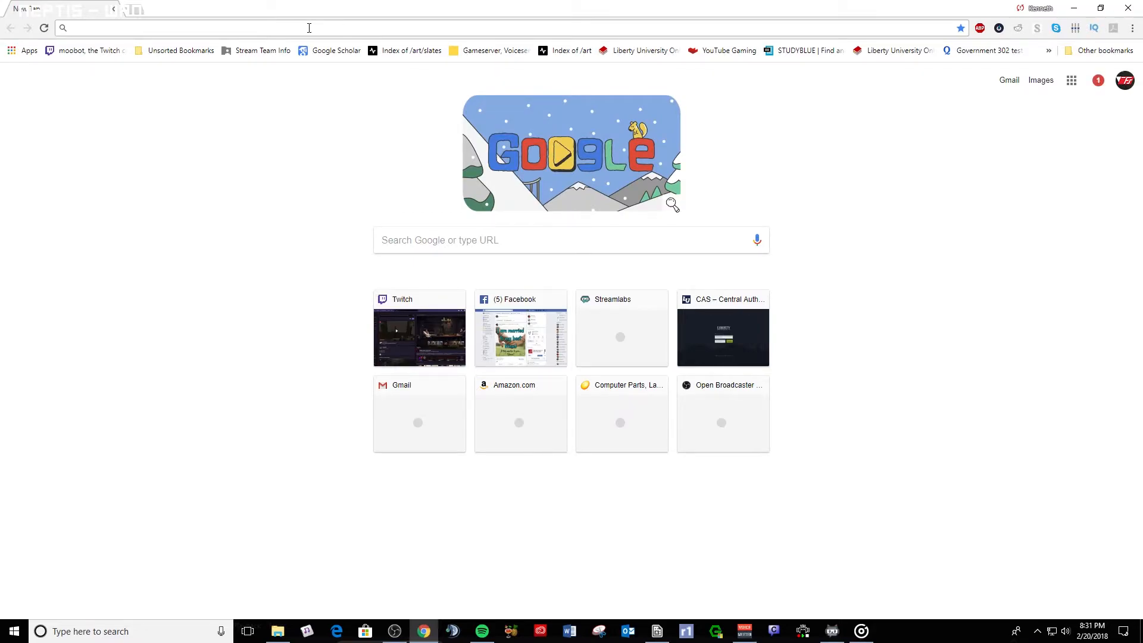
mouse_move(1041, 80)
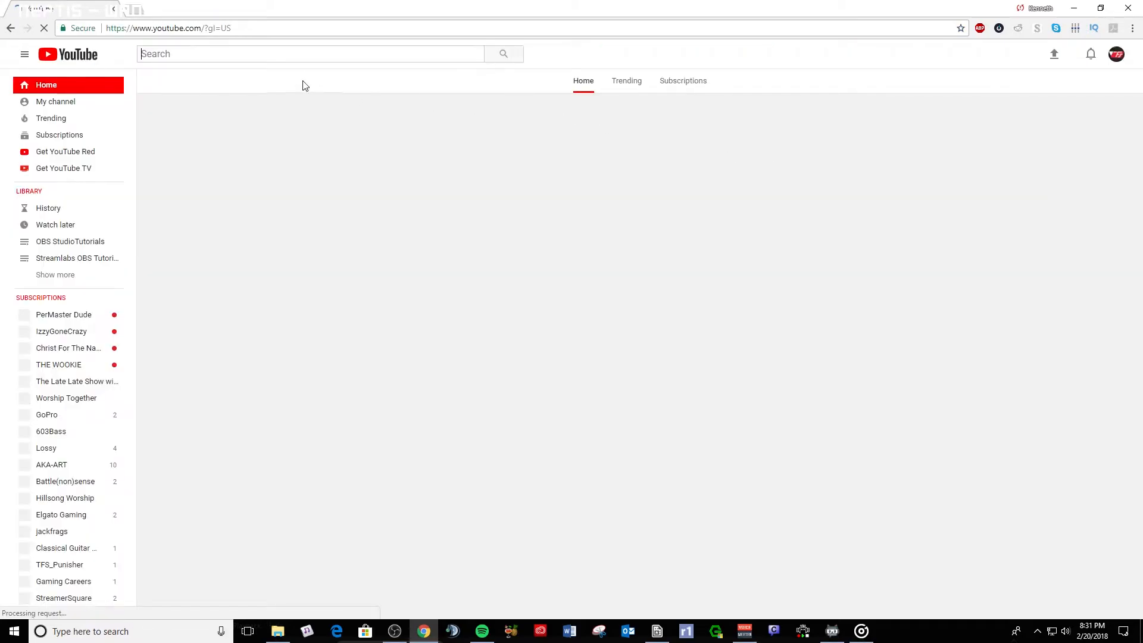
text(bass rebles)
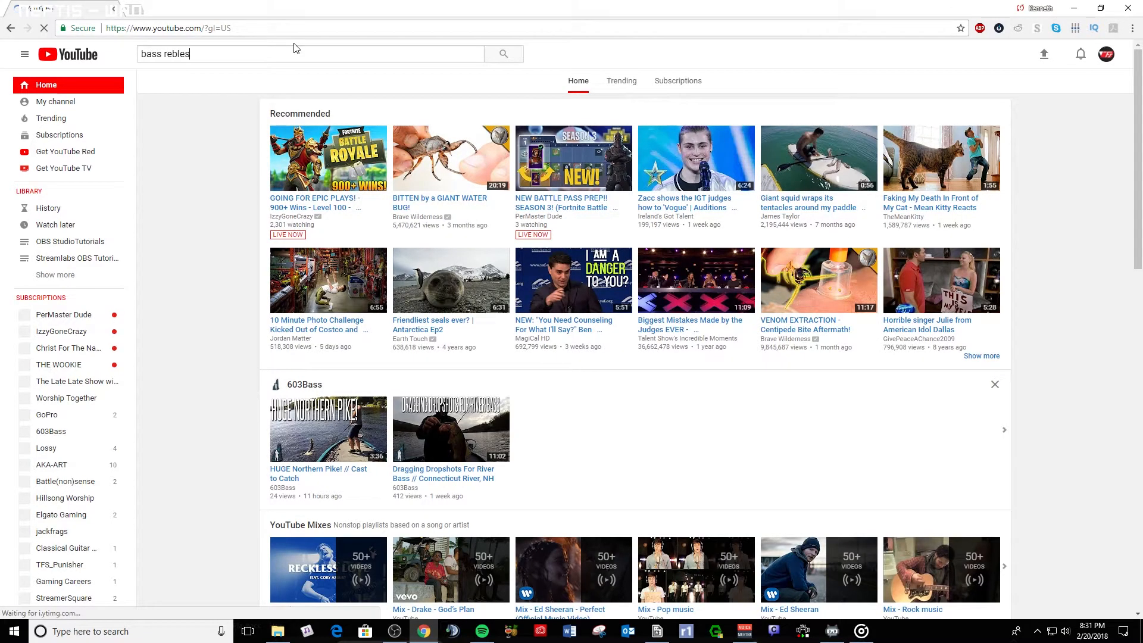
key(Backspace)
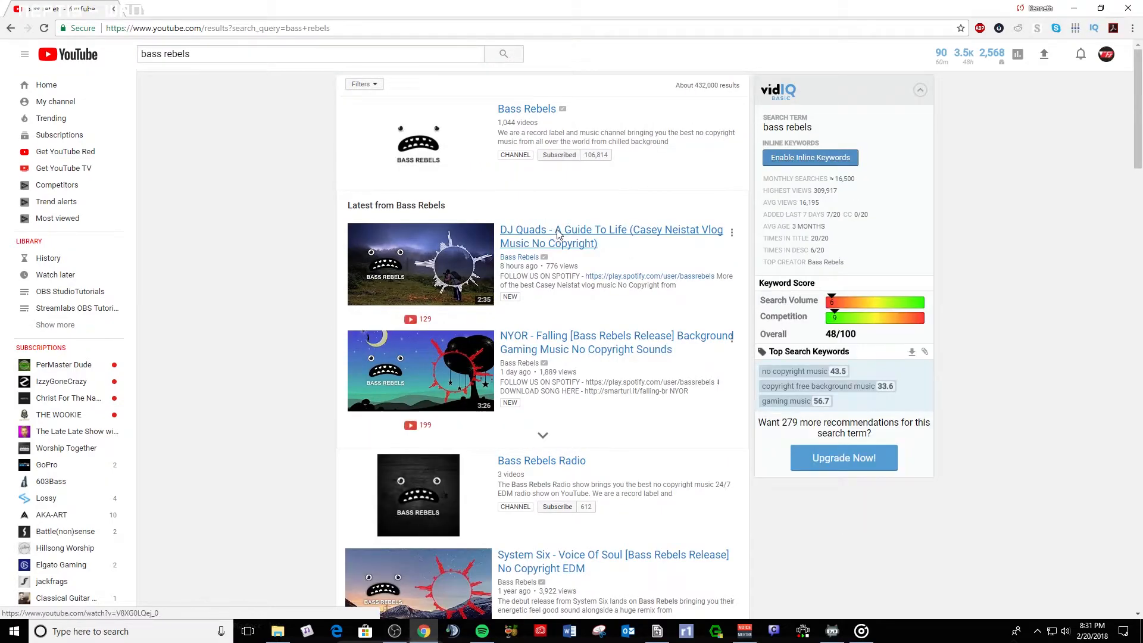
click(611, 229)
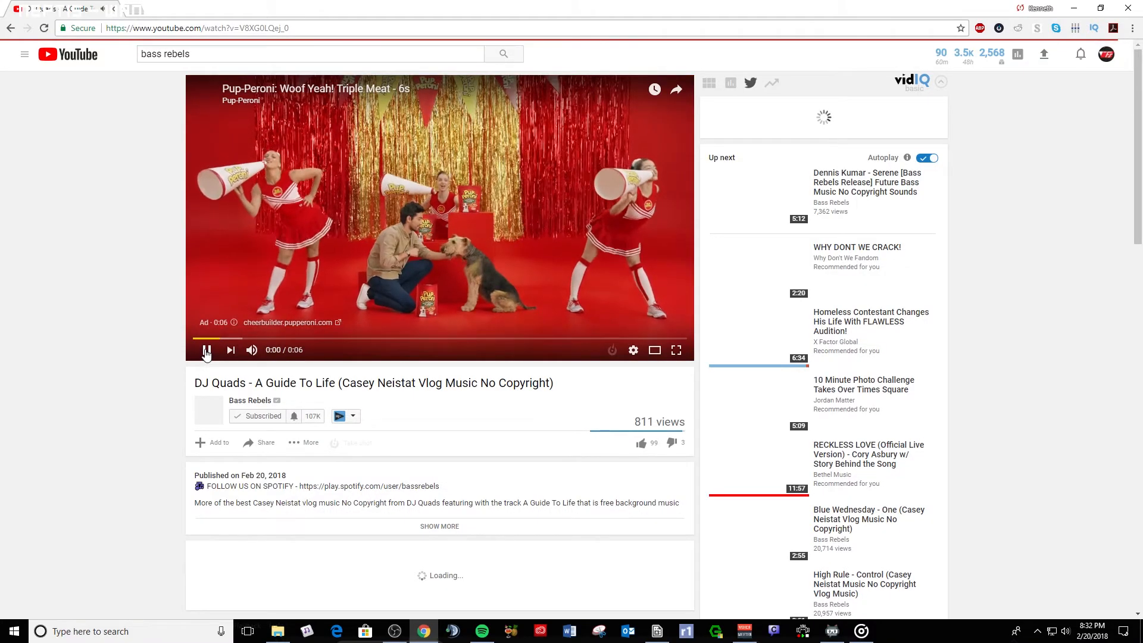
right_click(196, 27)
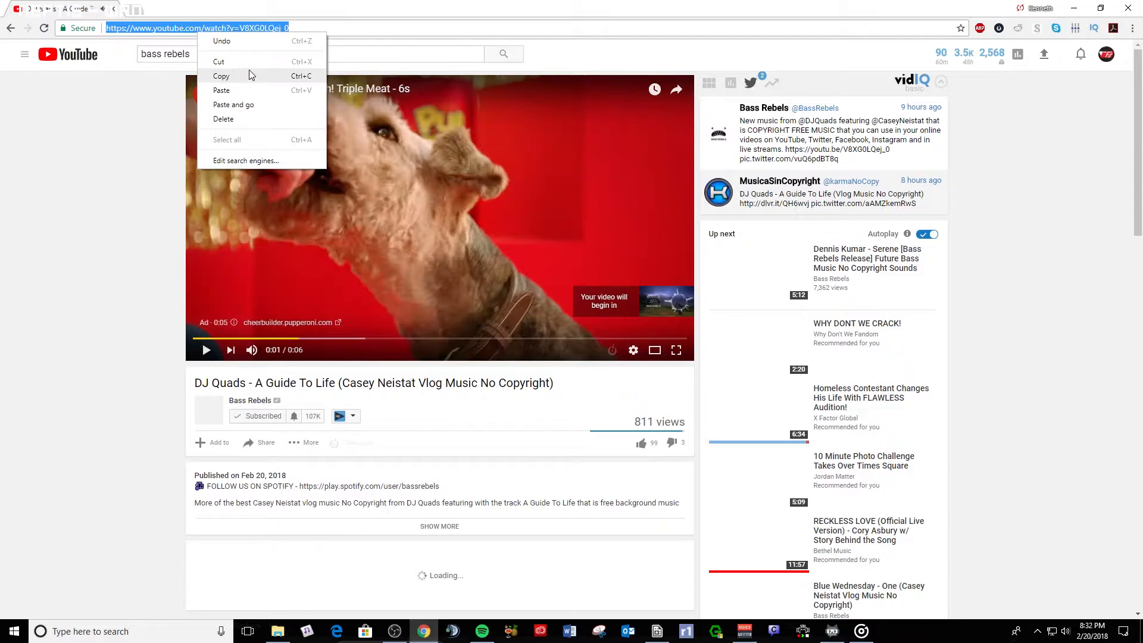
click(451, 631)
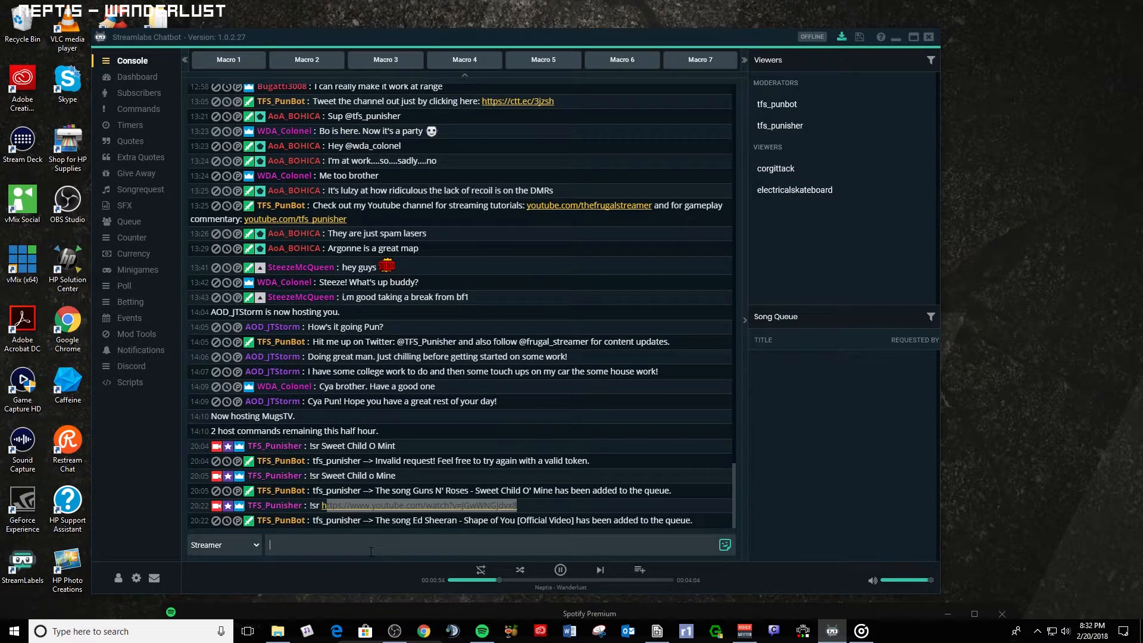
text(!)
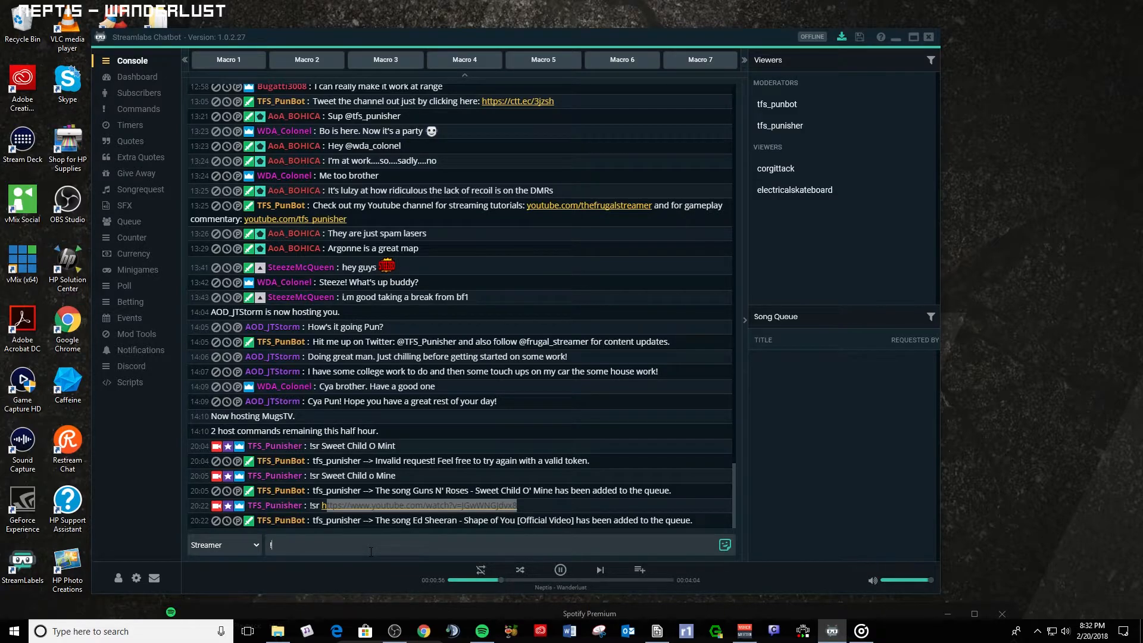
text(!sr https://www.youtube.com/watch?v=V8XG0LQej_0)
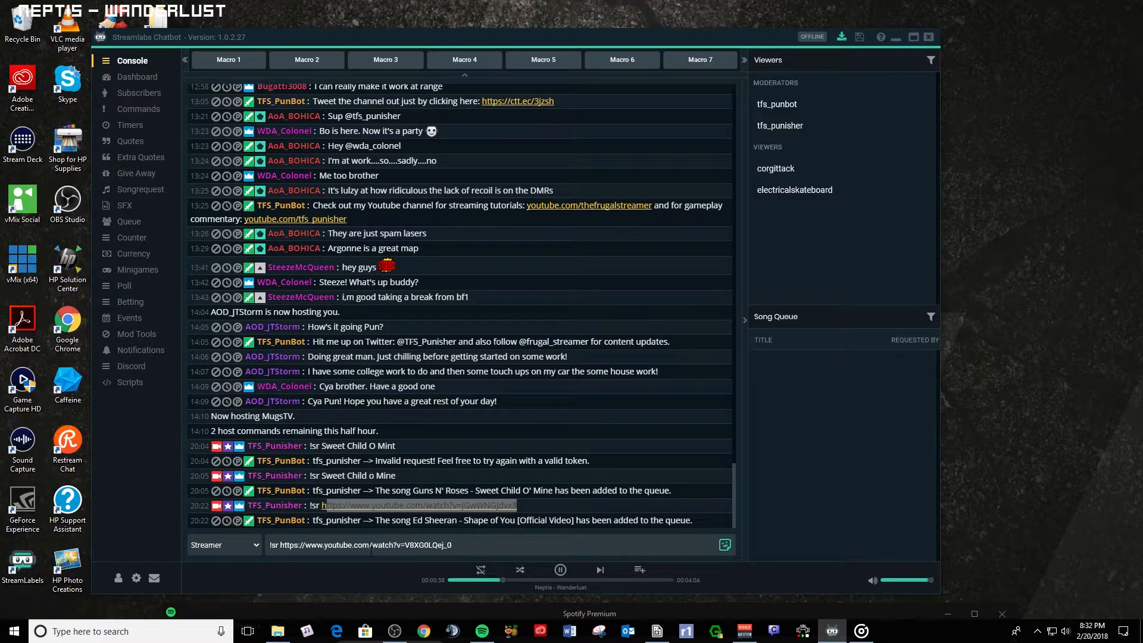
key(enter)
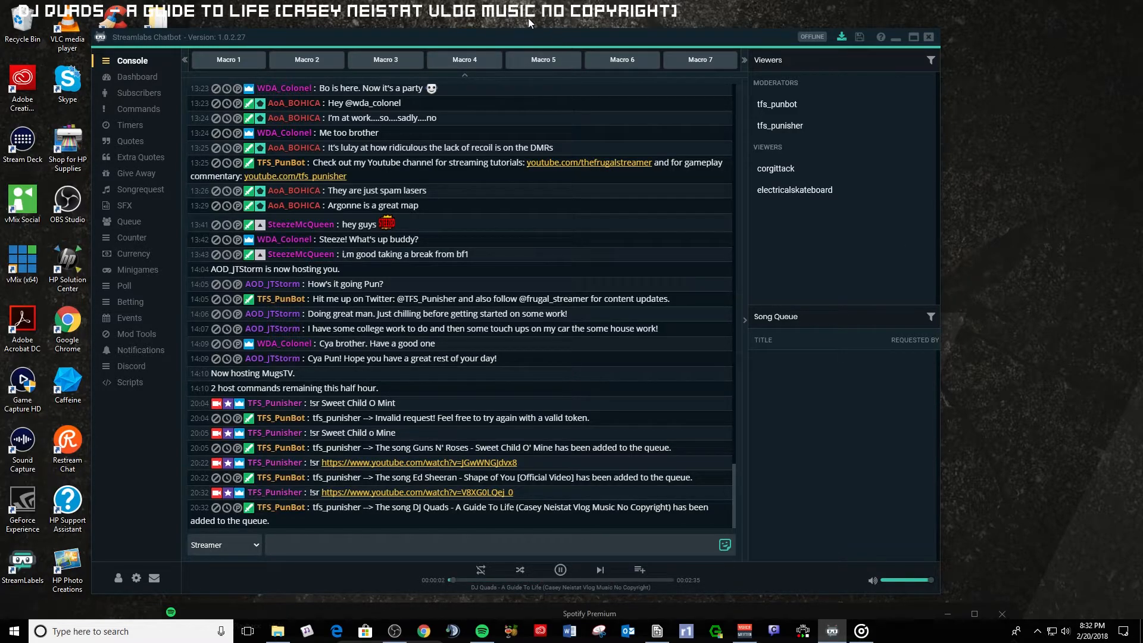
mouse_move(1042, 78)
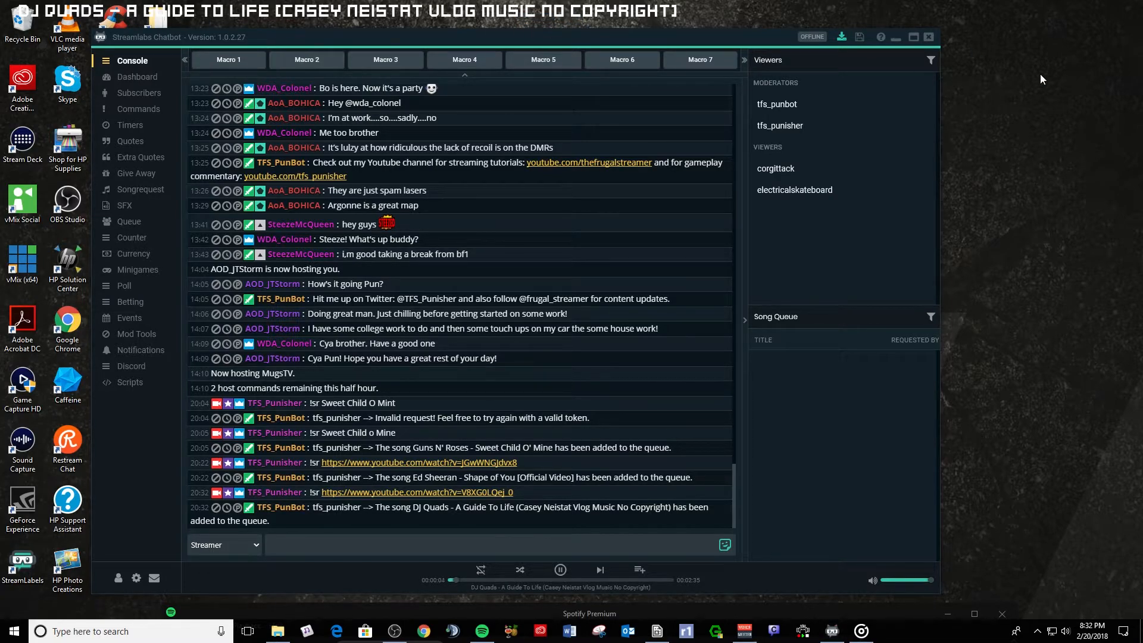